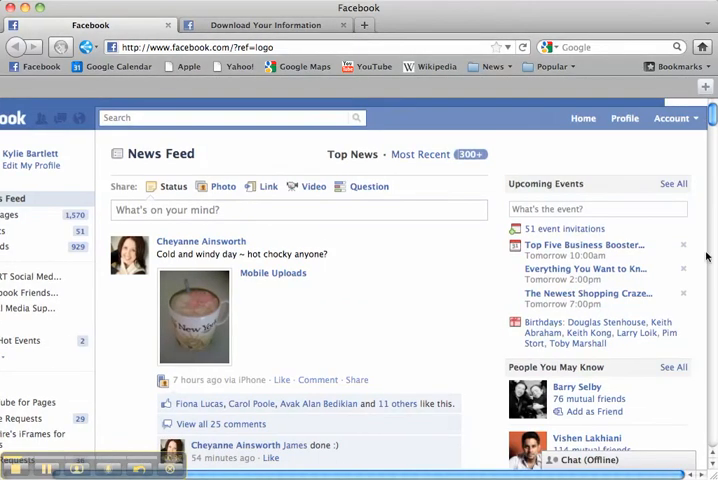
# Reach the account settings page and scroll to the Download Your Information row
pyautogui.click(674, 118)
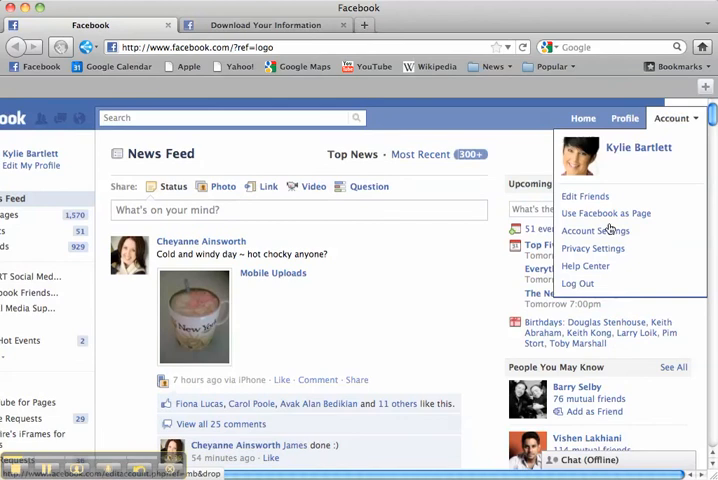
pyautogui.click(596, 232)
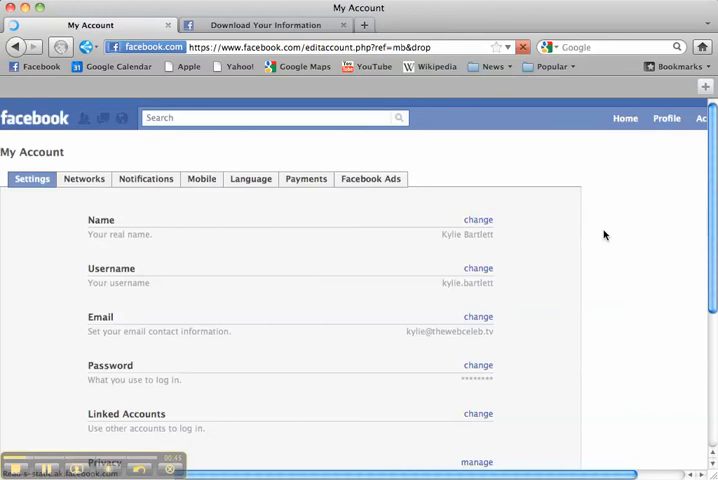
pyautogui.scroll(-3)
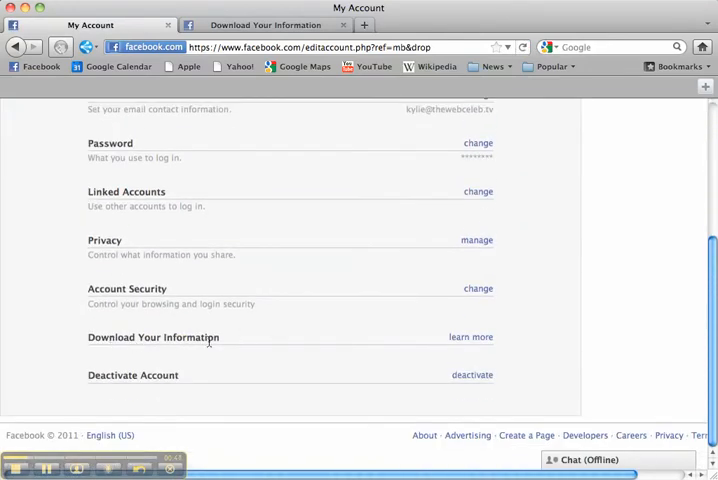
# Reach the Download Your Information page and scroll to the password verification form
pyautogui.click(470, 336)
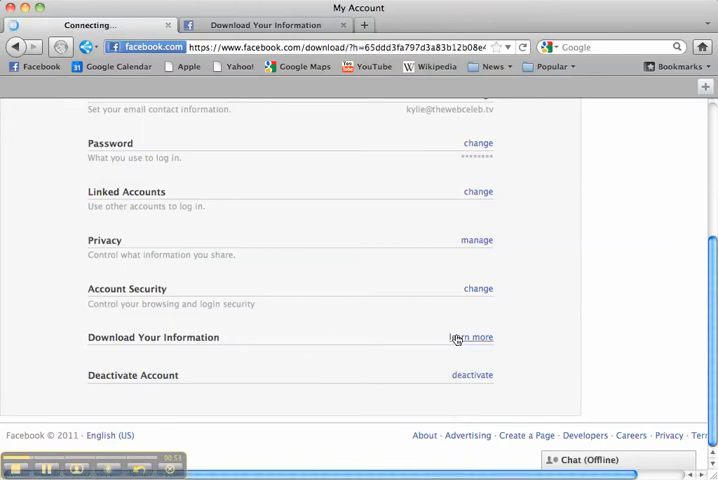
pyautogui.click(472, 336)
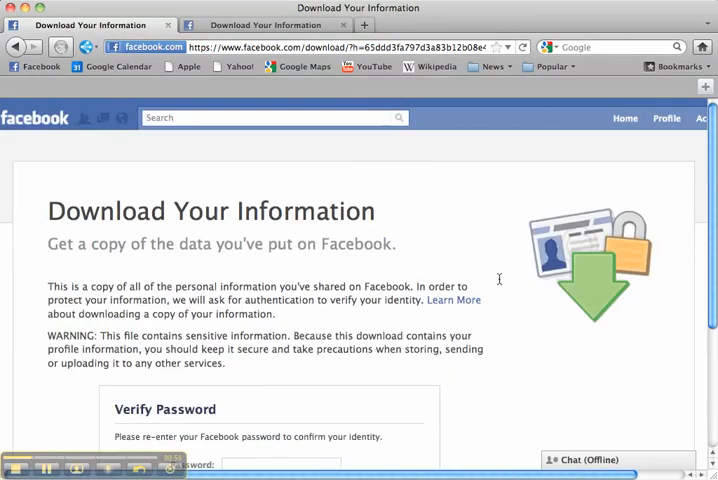
pyautogui.scroll(-3)
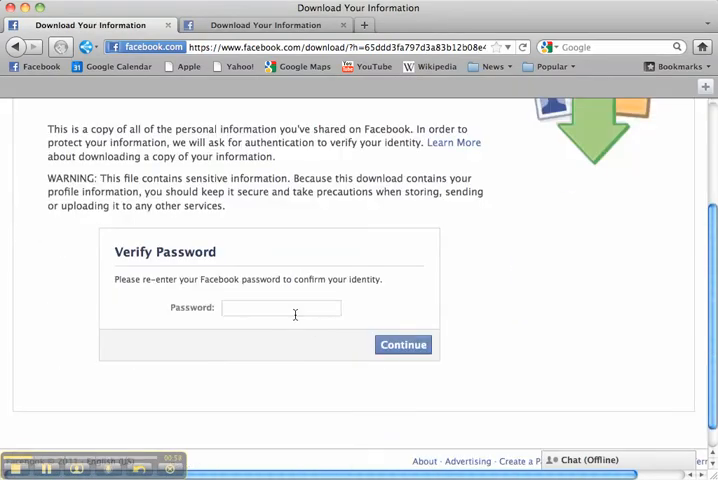
# Verify identity by entering the account password and continuing to request the data copy
pyautogui.click(280, 308)
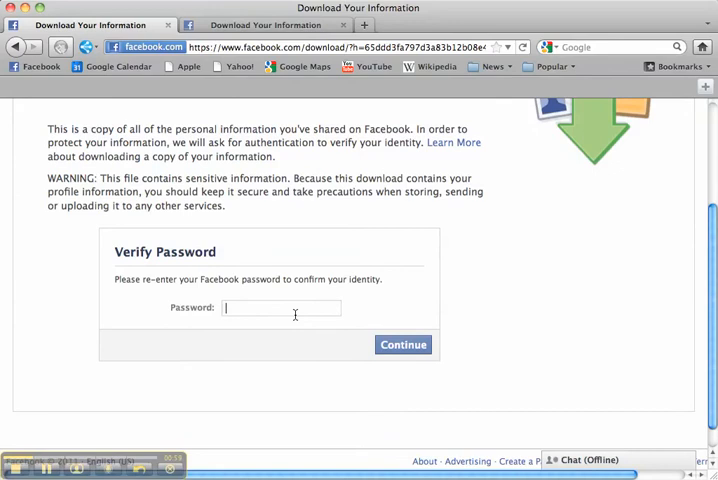
pyautogui.write('password')
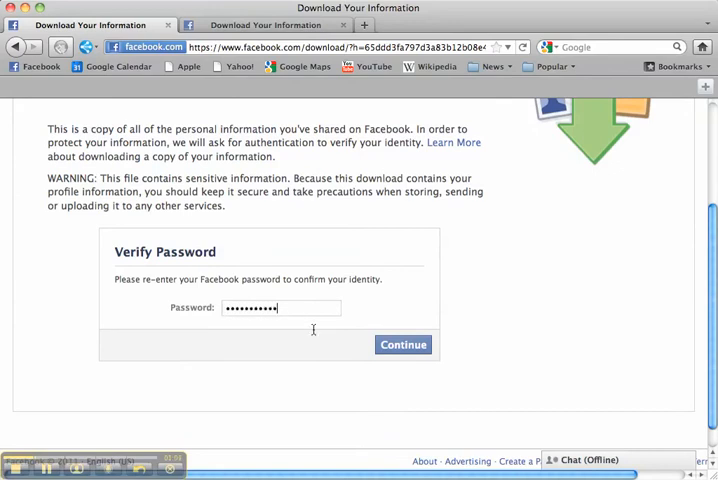
pyautogui.click(404, 344)
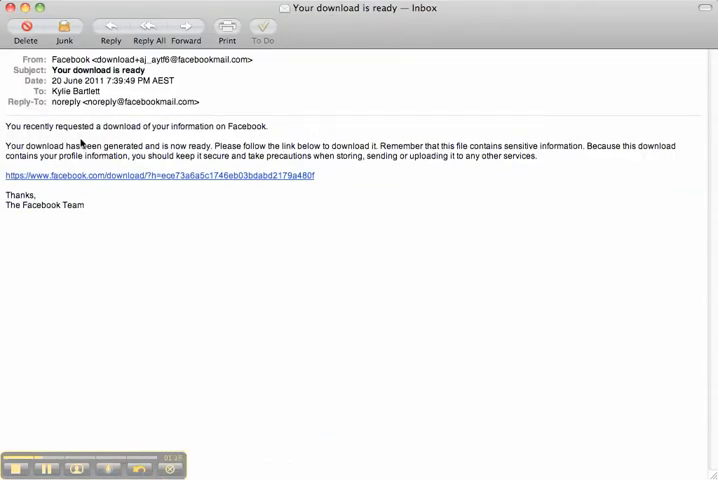
pyautogui.moveTo(180, 180)
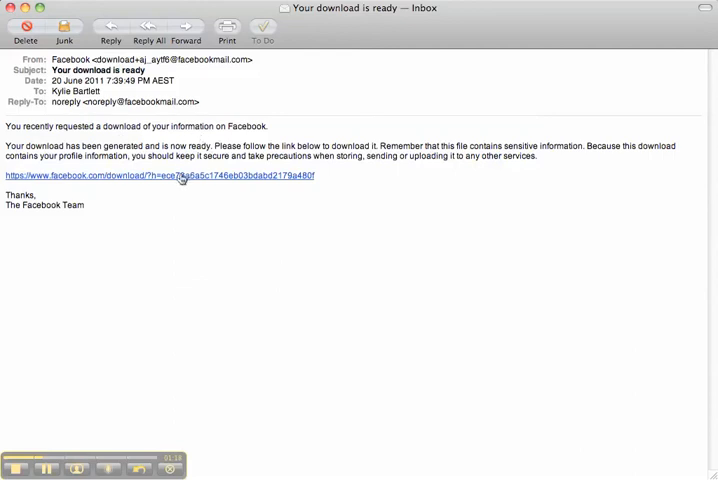
pyautogui.moveTo(186, 196)
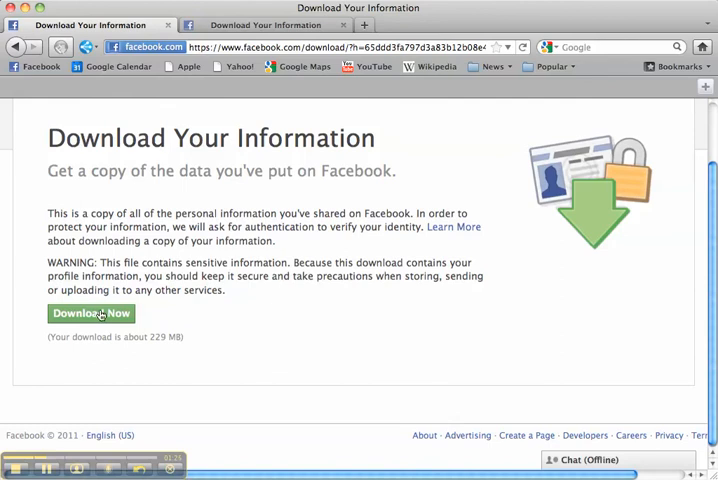
# Download the Facebook archive and reach the Facebook Backup folder inside Dropbox in Finder
pyautogui.click(90, 312)
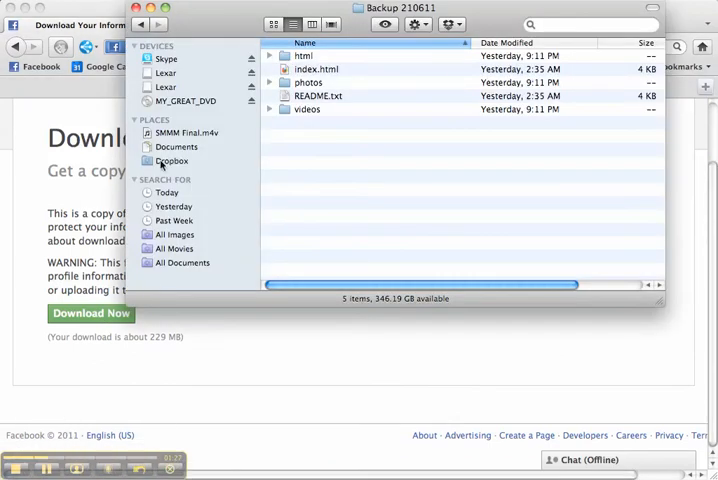
pyautogui.click(172, 160)
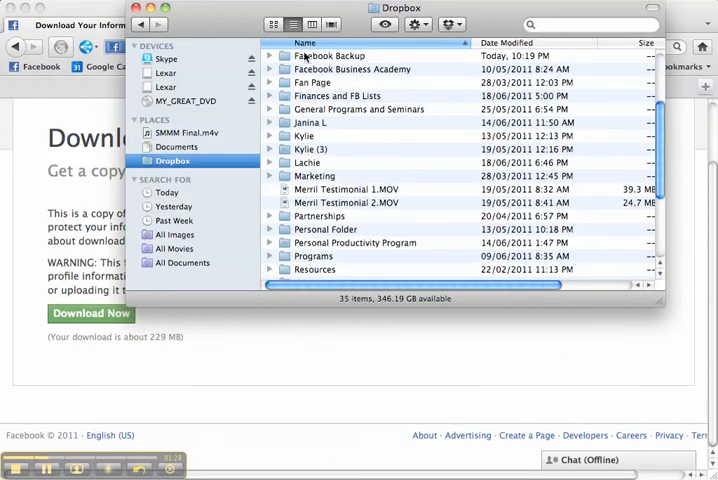
pyautogui.doubleClick(330, 56)
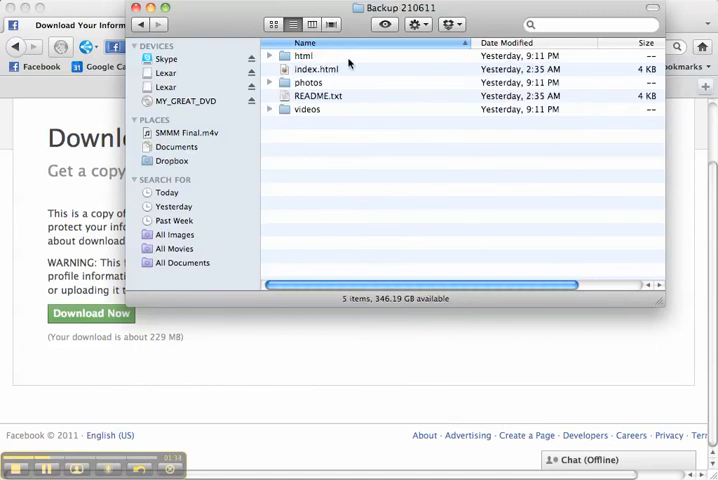
# Browse the backed-up videos folder, then return to the backup's top-level folder
pyautogui.doubleClick(308, 82)
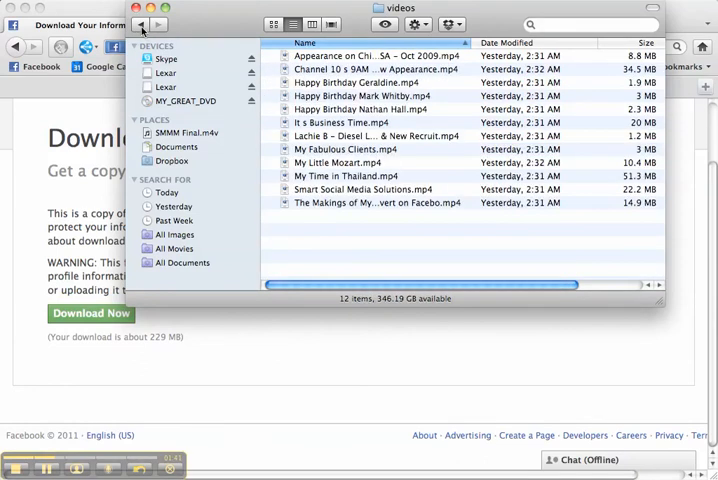
pyautogui.click(140, 24)
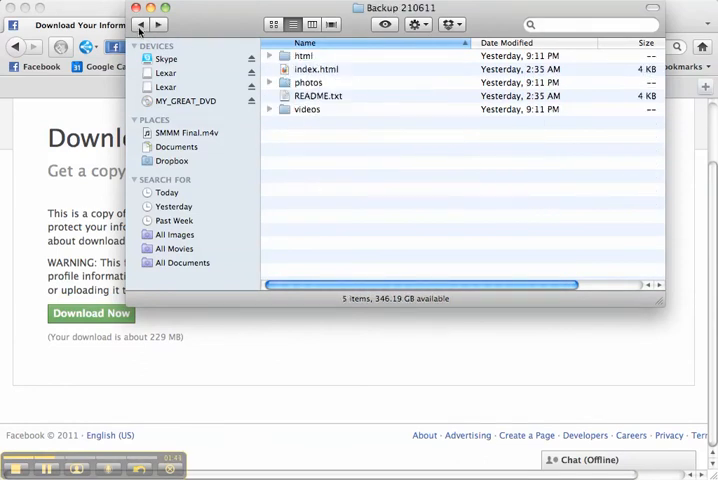